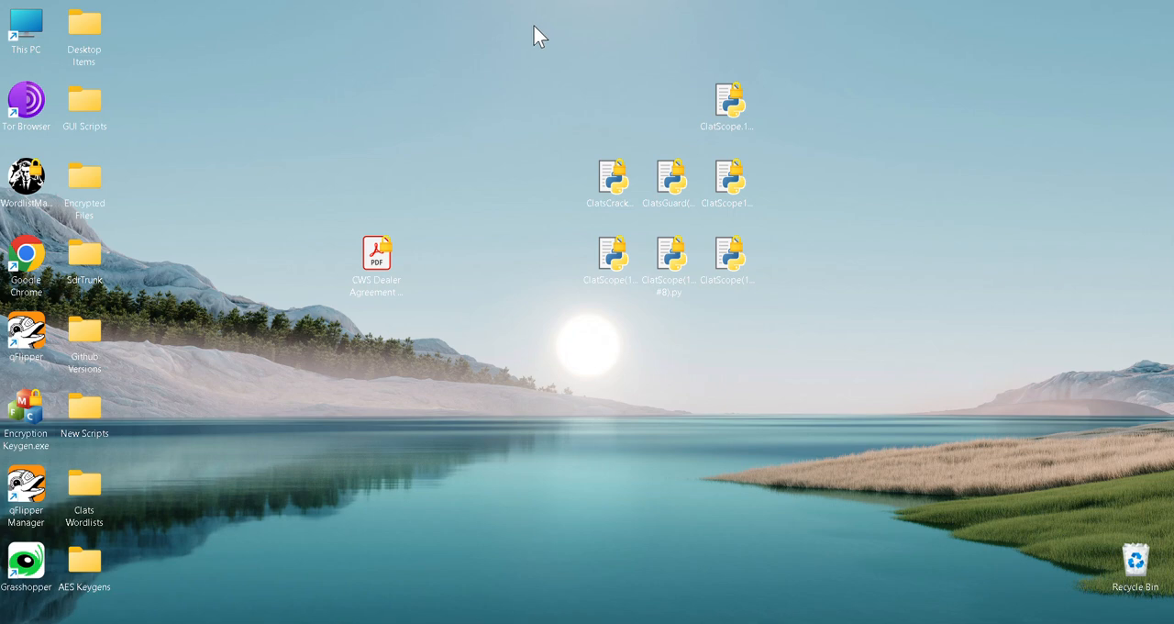
pyautogui.moveTo(526, 128)
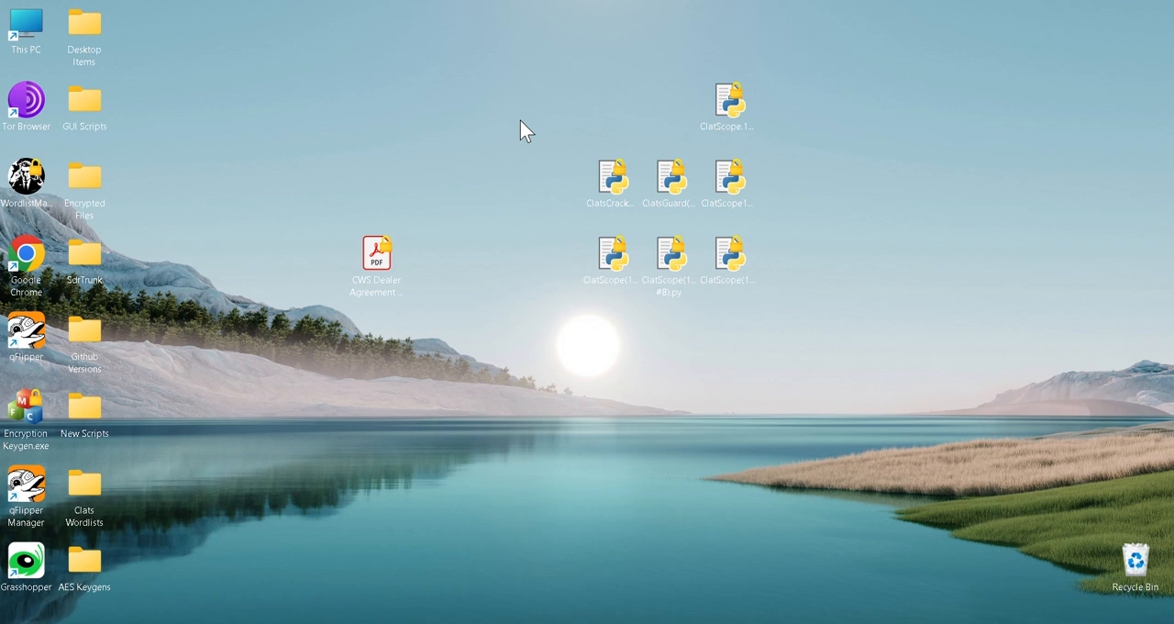
pyautogui.moveTo(300, 326)
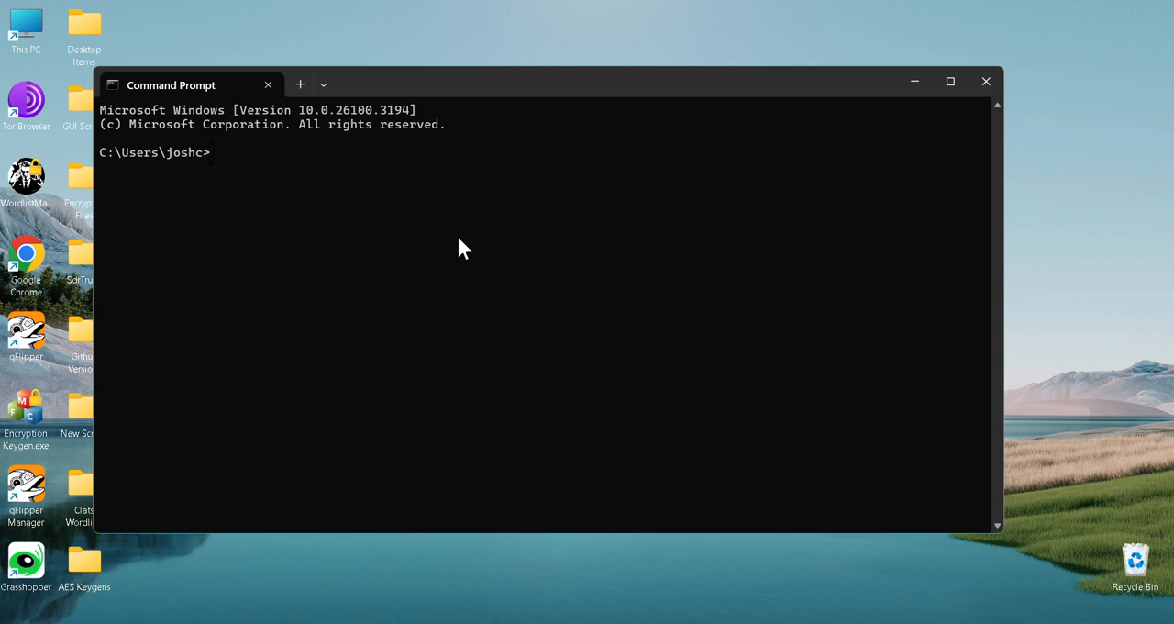
pyautogui.moveTo(678, 516)
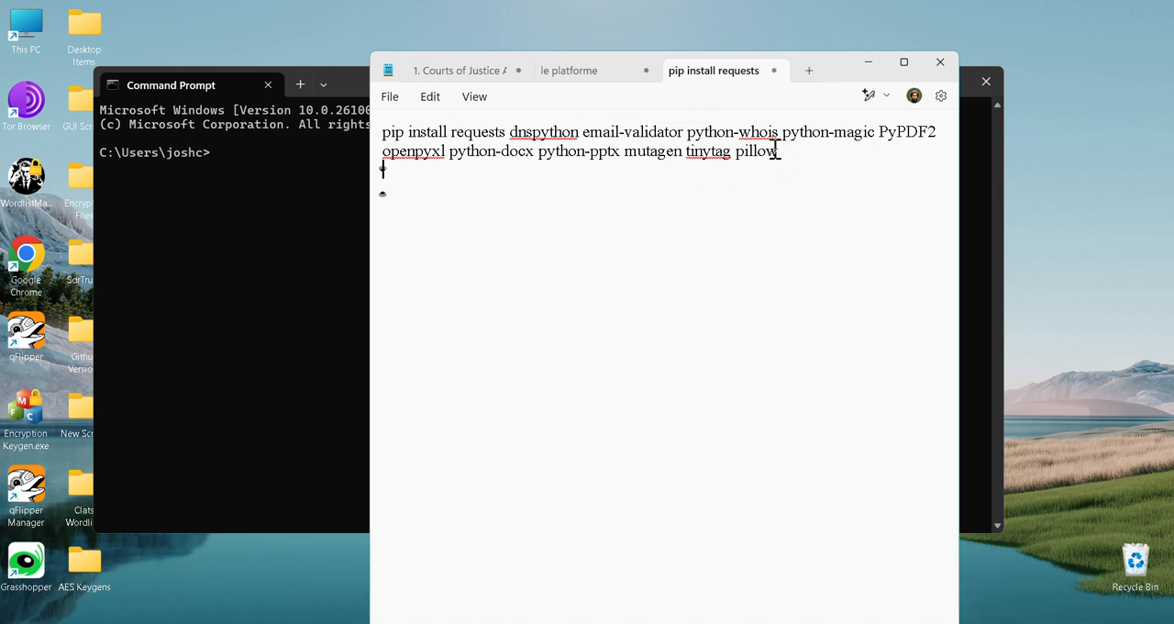
# Copy the 'pip install requests …' command line from Notepad
pyautogui.moveTo(778, 151); pyautogui.dragTo(590, 152)
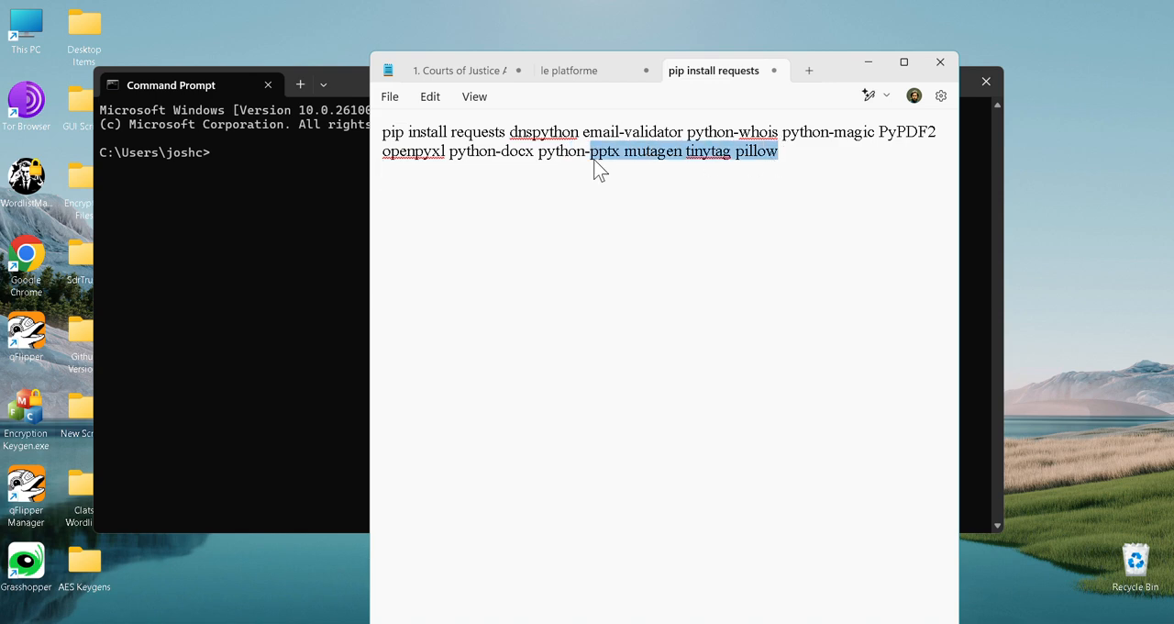
pyautogui.rightClick(597, 165)
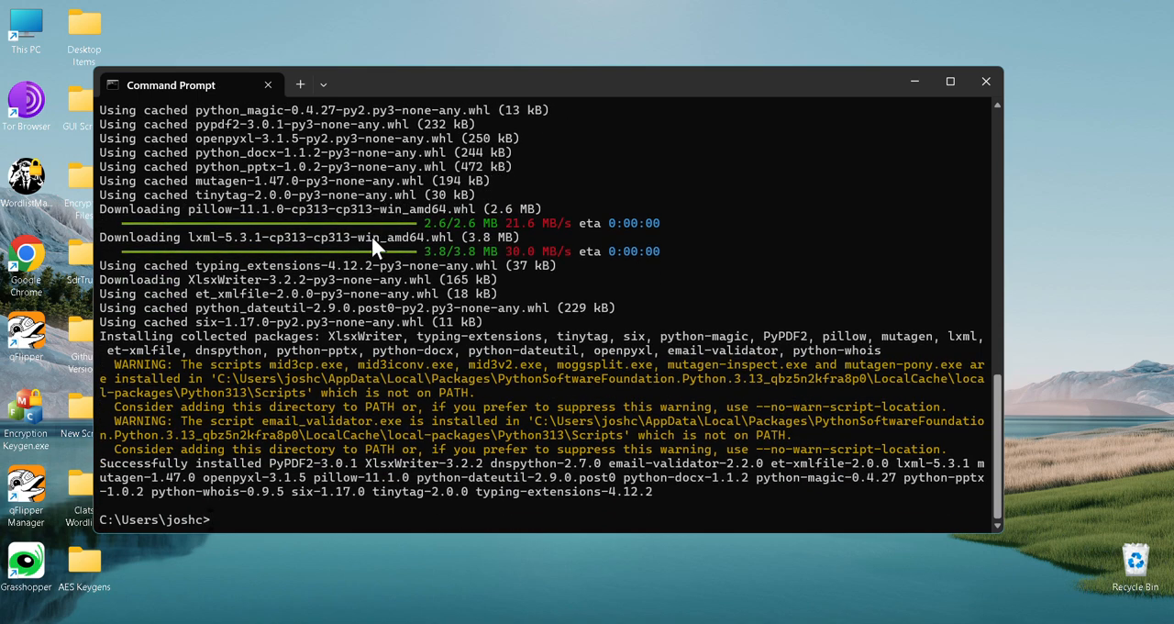
pyautogui.moveTo(823, 204)
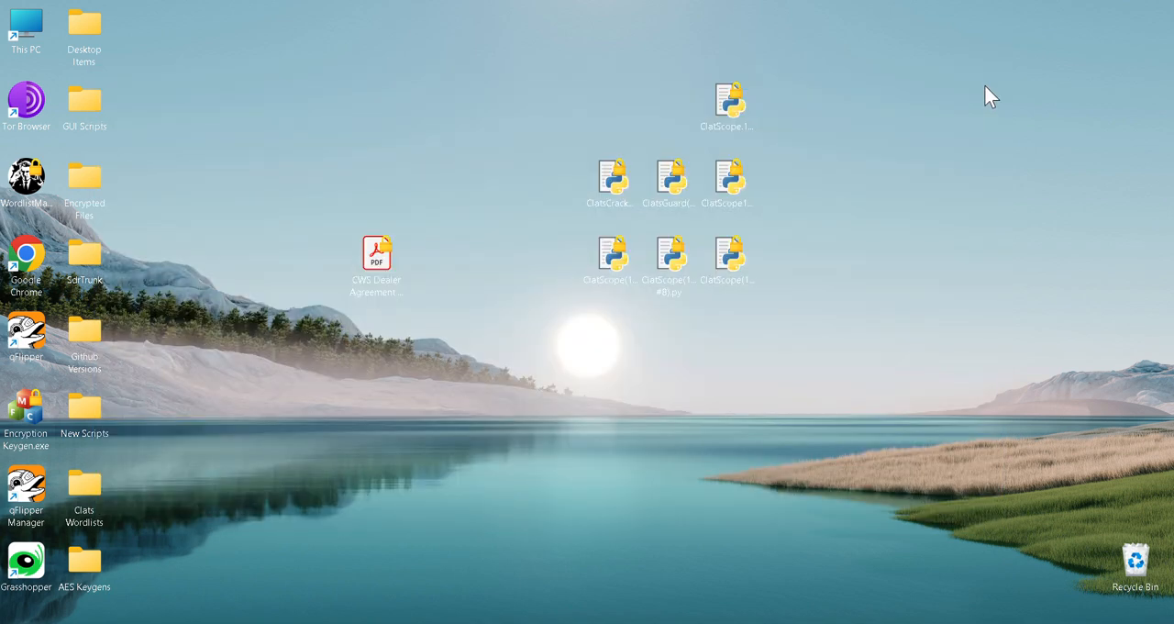
pyautogui.moveTo(902, 152)
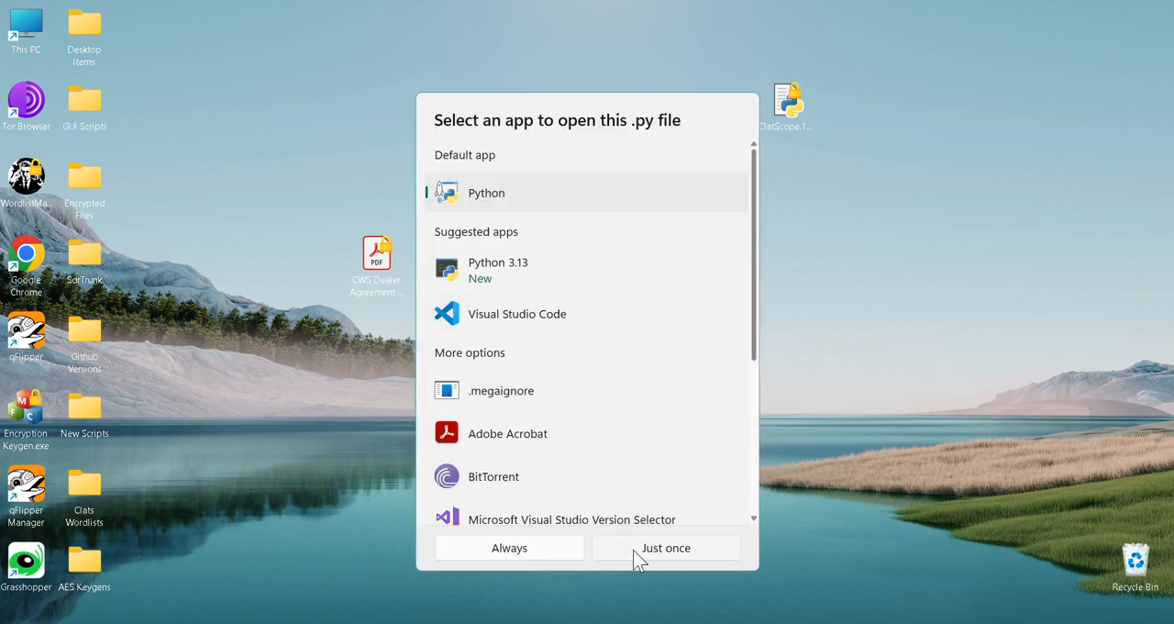
# Run the ClatScope .py script with Python, choosing 'Just once'
pyautogui.click(665, 548)
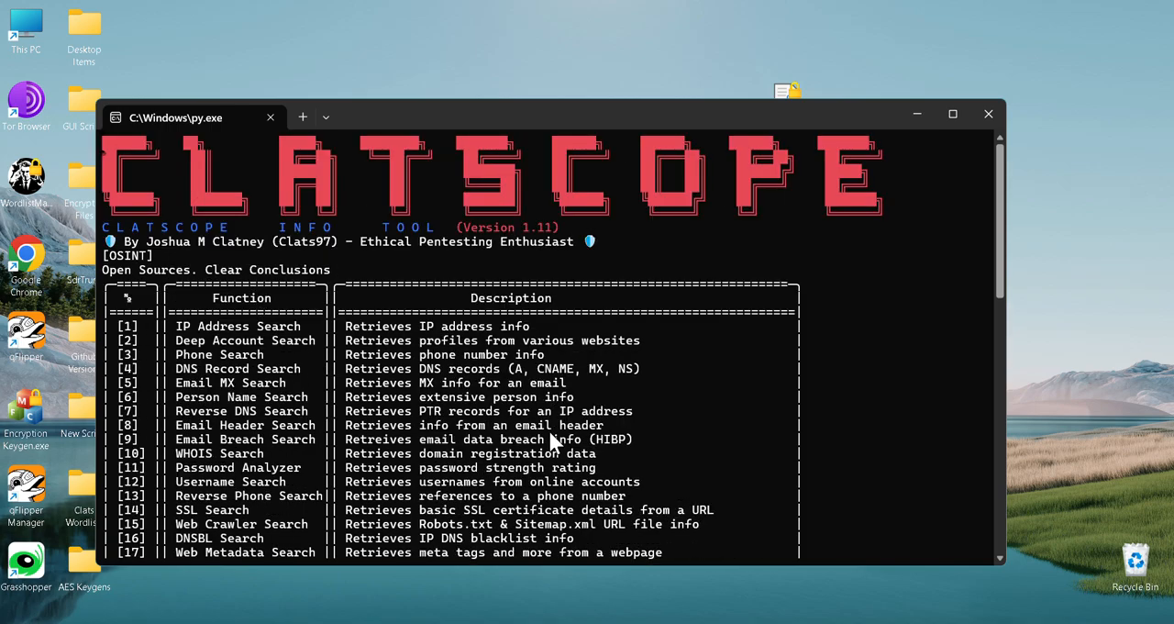
# Browse the ClatScope function menu and choose option 2, Deep Account Search
pyautogui.scroll(-3)
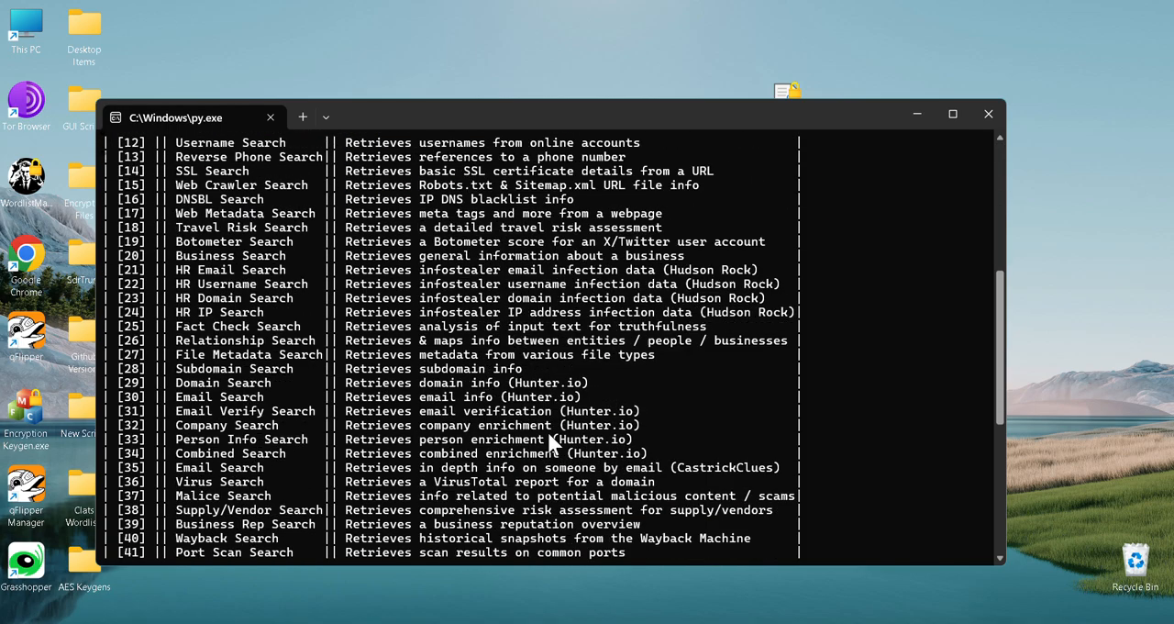
pyautogui.scroll(-3)
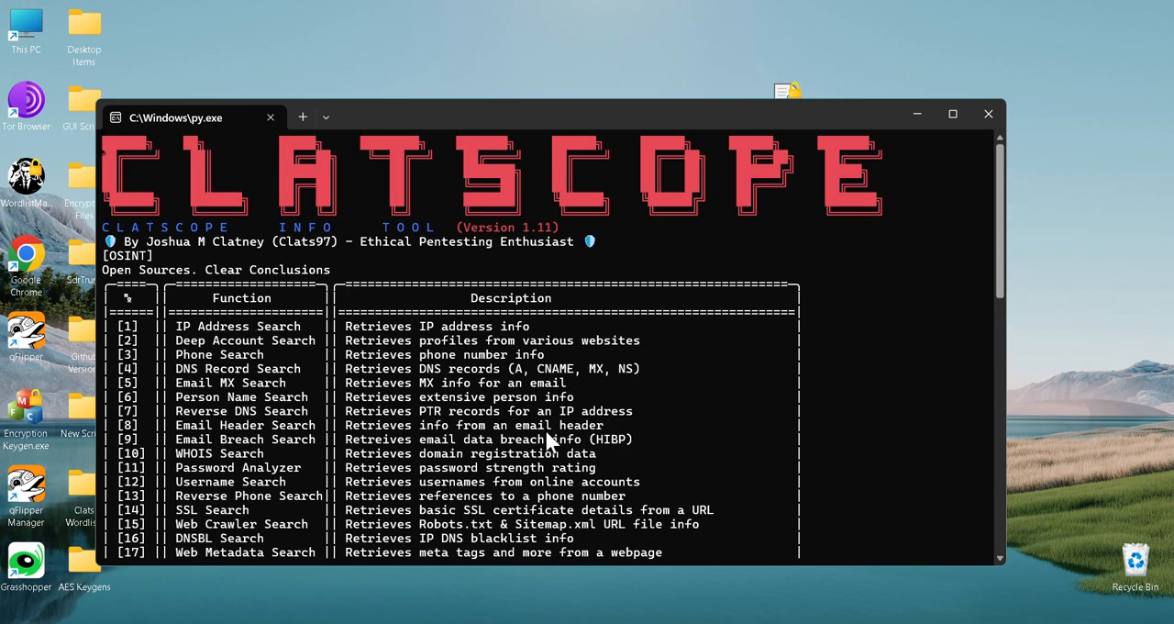
pyautogui.moveTo(484, 422)
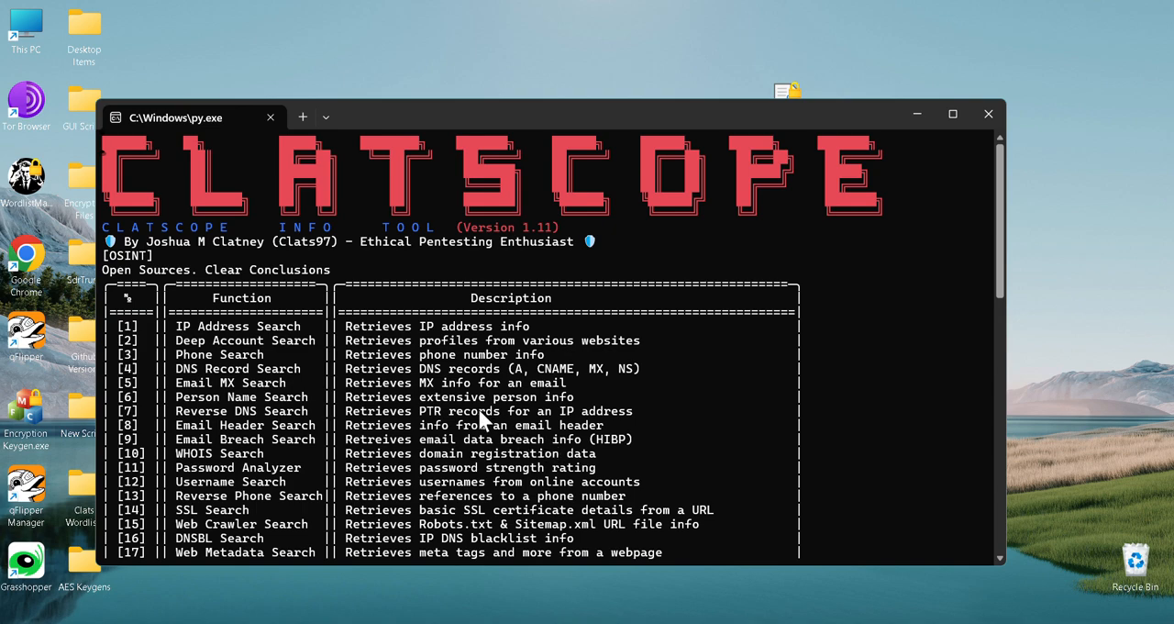
pyautogui.moveTo(477, 422)
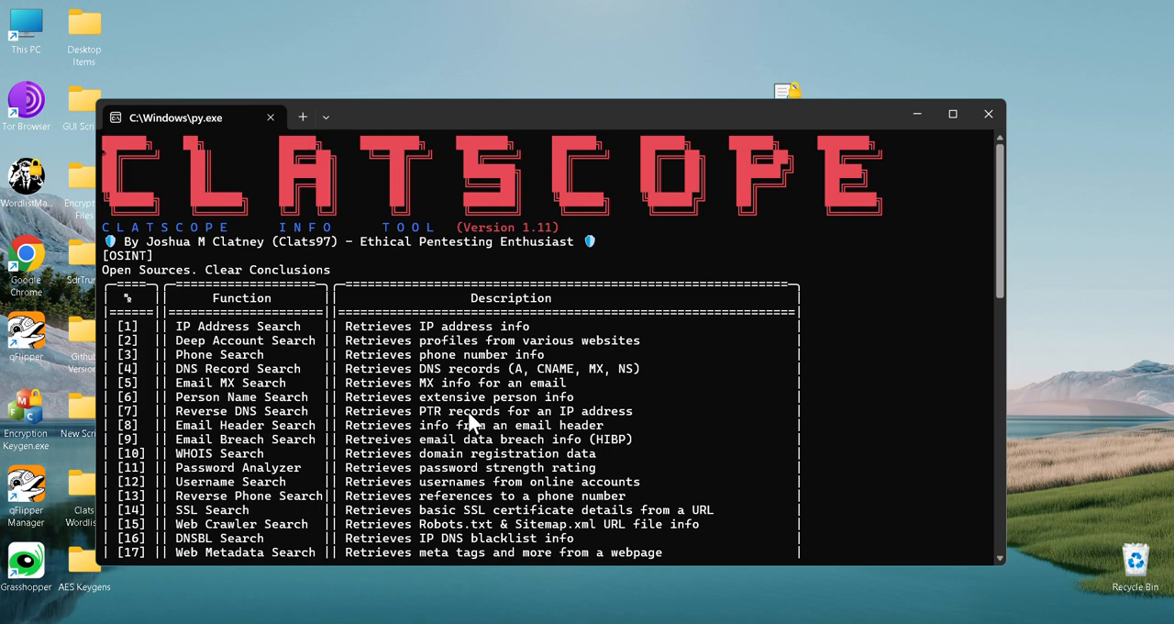
pyautogui.scroll(-3)
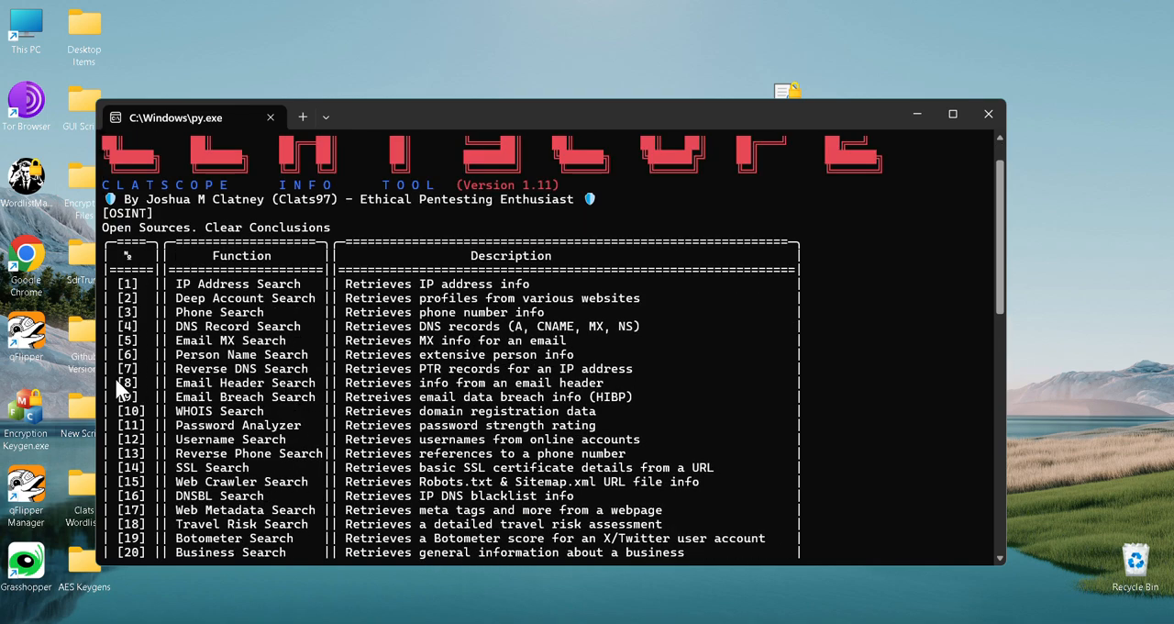
pyautogui.moveTo(136, 294)
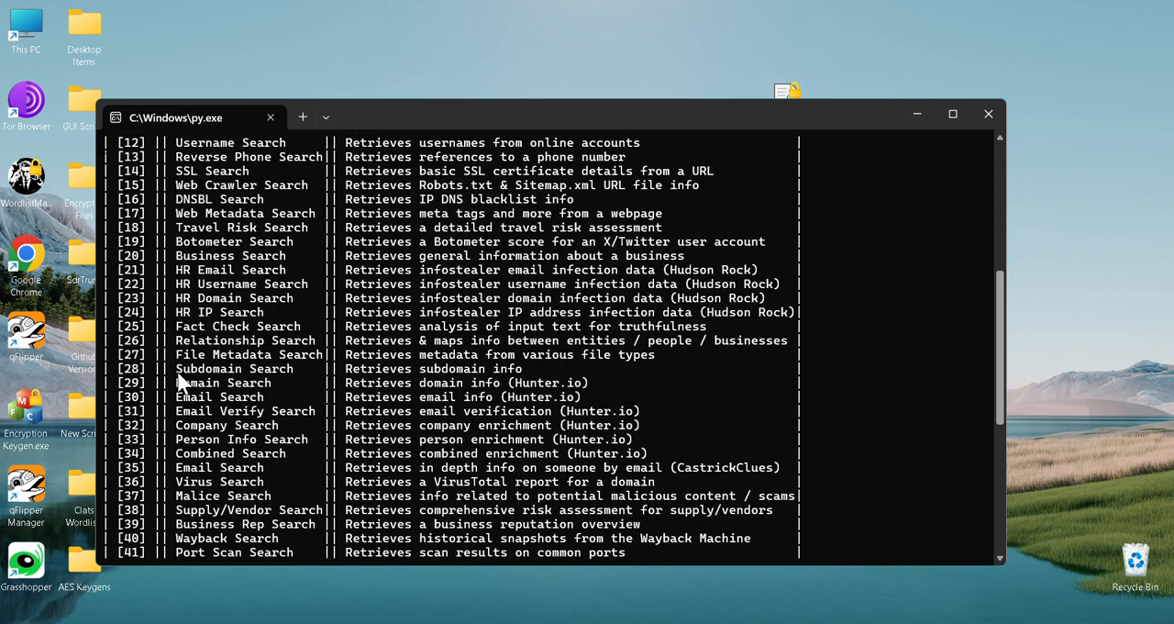
pyautogui.scroll(-3)
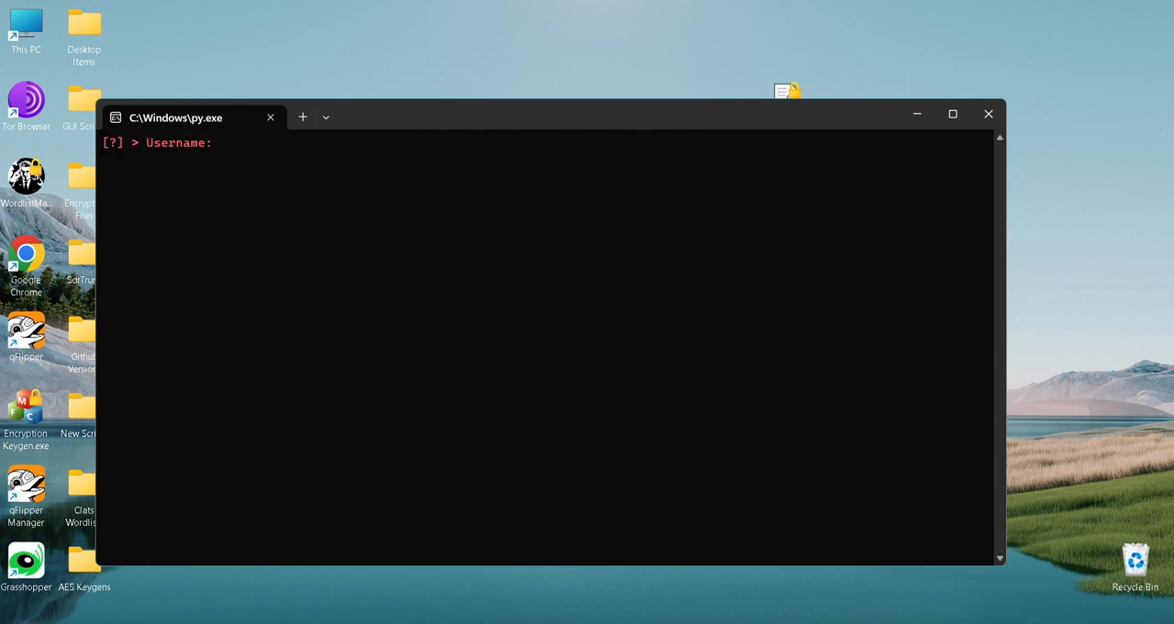
pyautogui.write('clat')
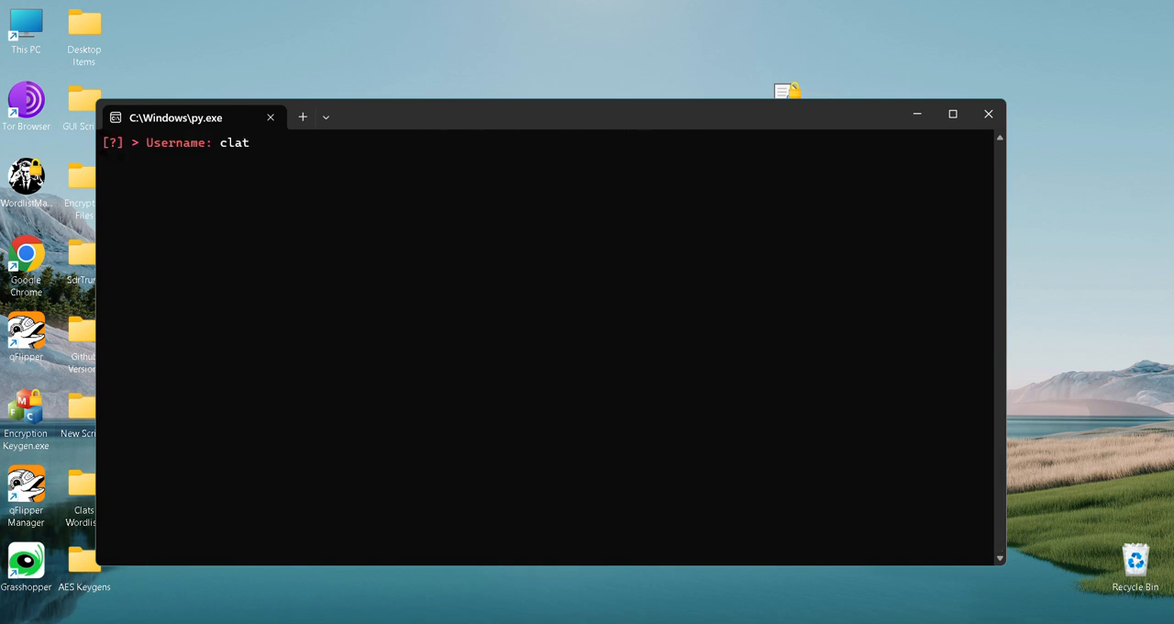
pyautogui.write('s97')
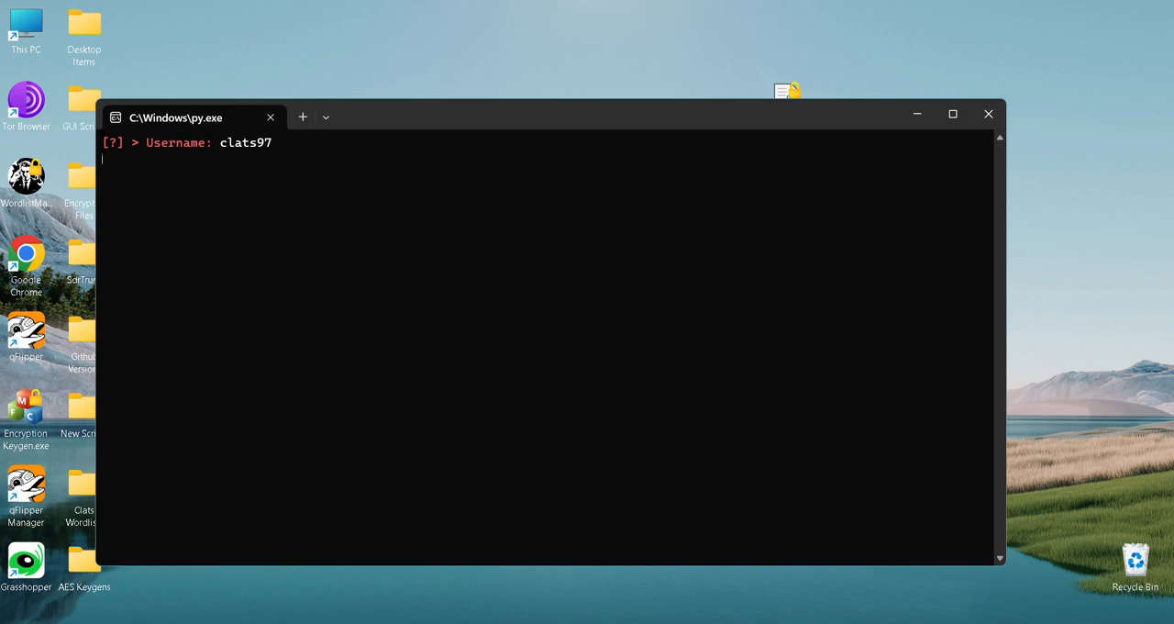
pyautogui.moveTo(139, 539)
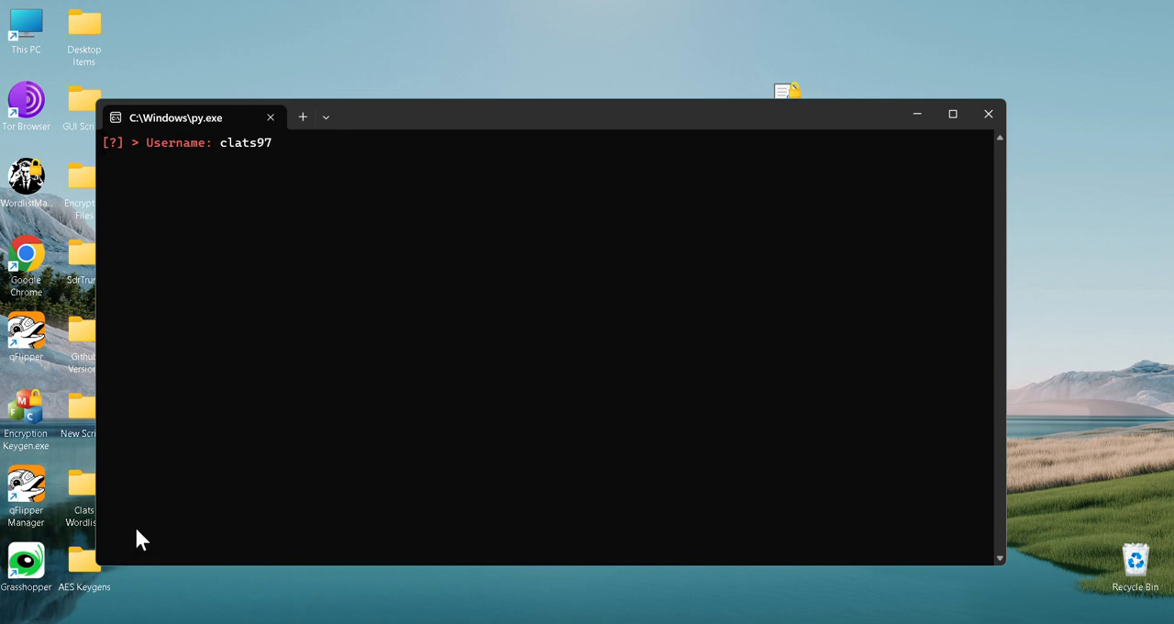
pyautogui.moveTo(134, 523)
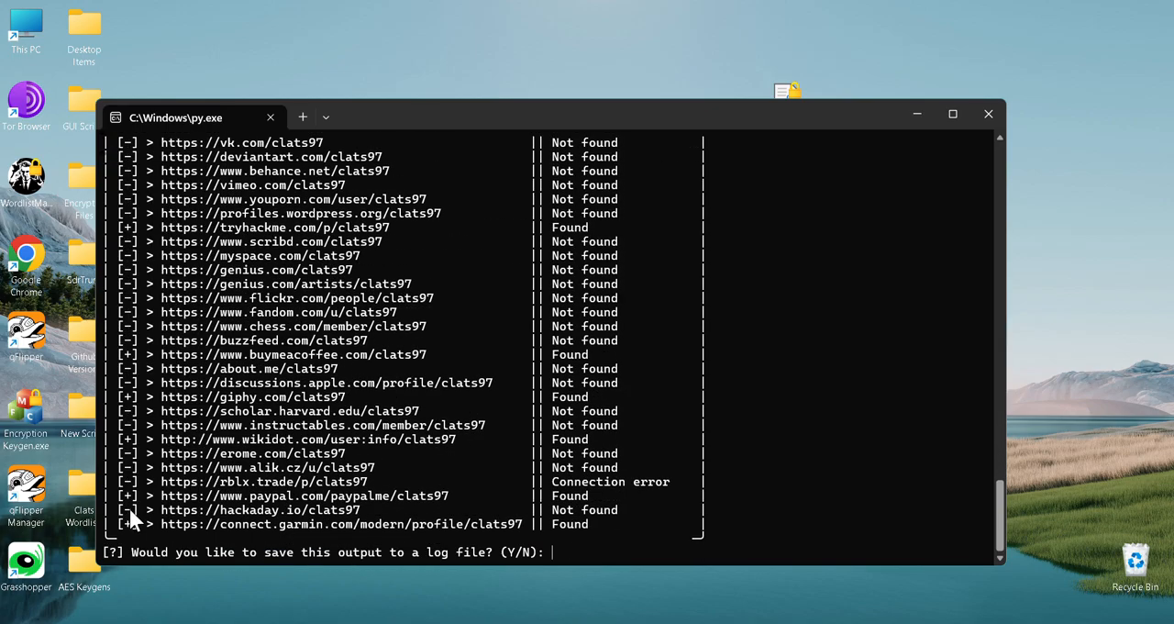
pyautogui.moveTo(390, 525)
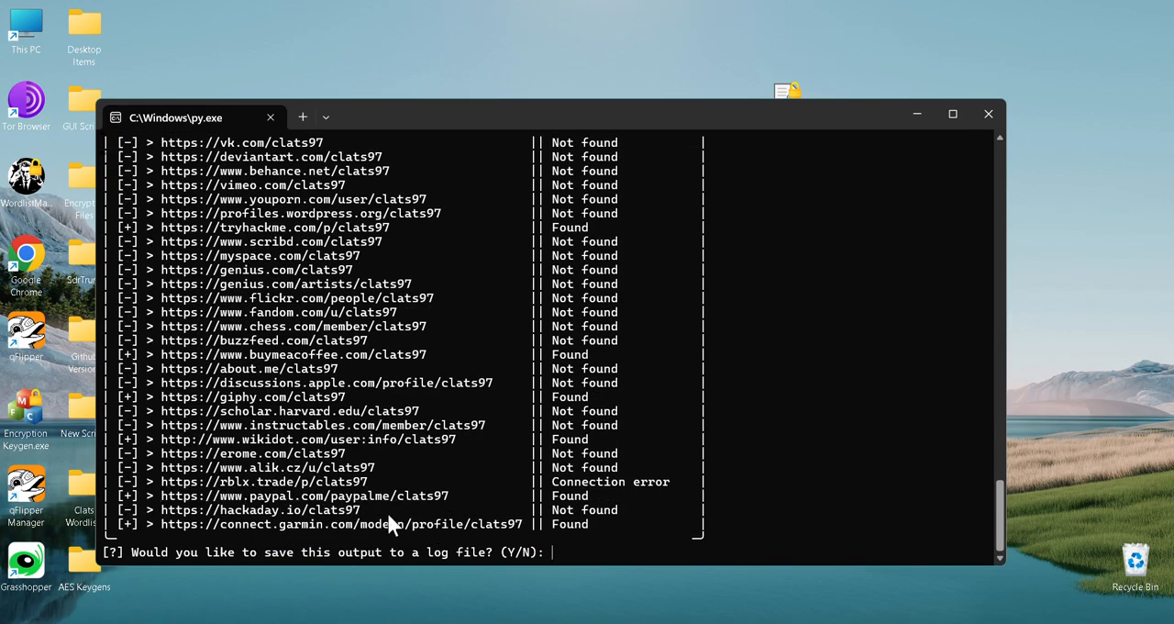
pyautogui.scroll(-3)
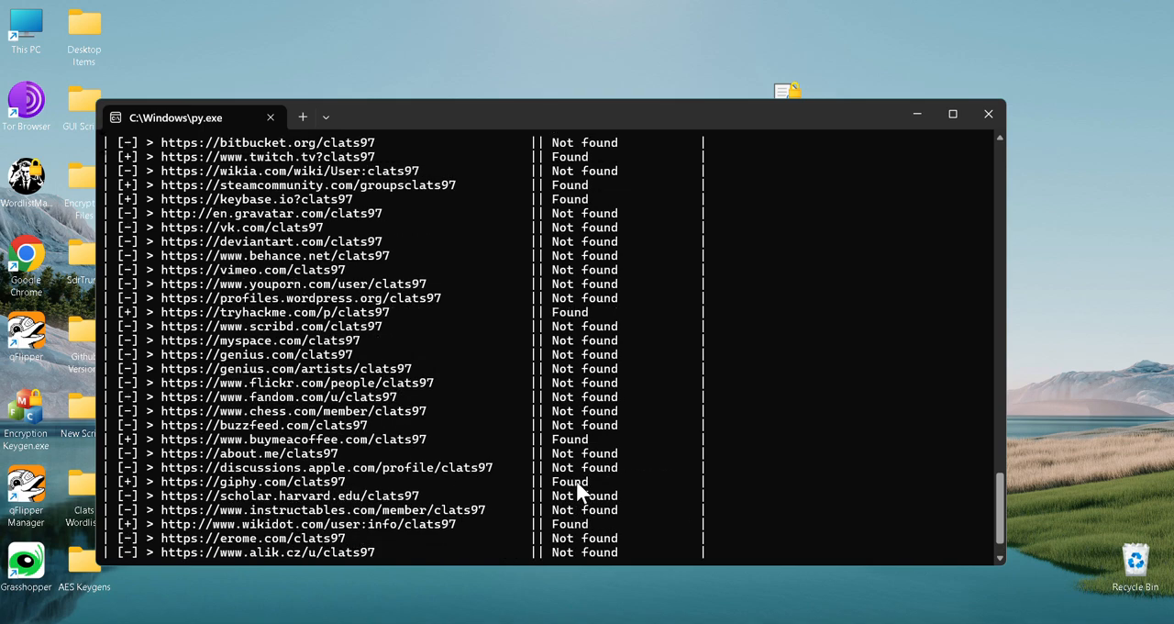
pyautogui.scroll(-3)
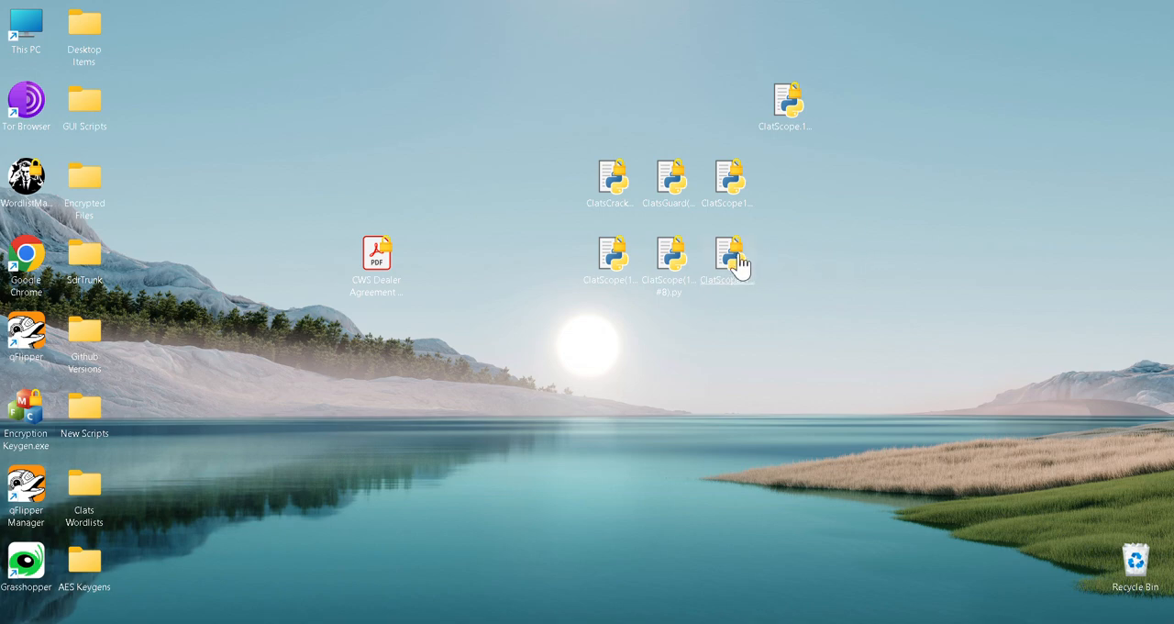
# Launch the ClatScope GUI script and start a Deep Account Search
pyautogui.doubleClick(728, 255)
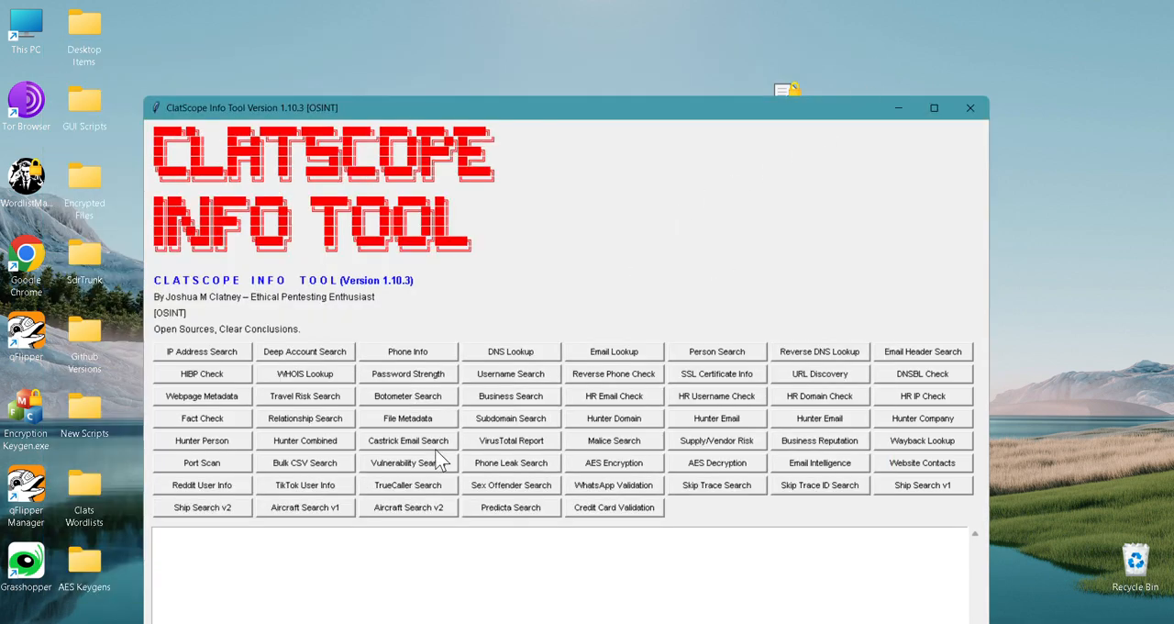
pyautogui.moveTo(467, 392)
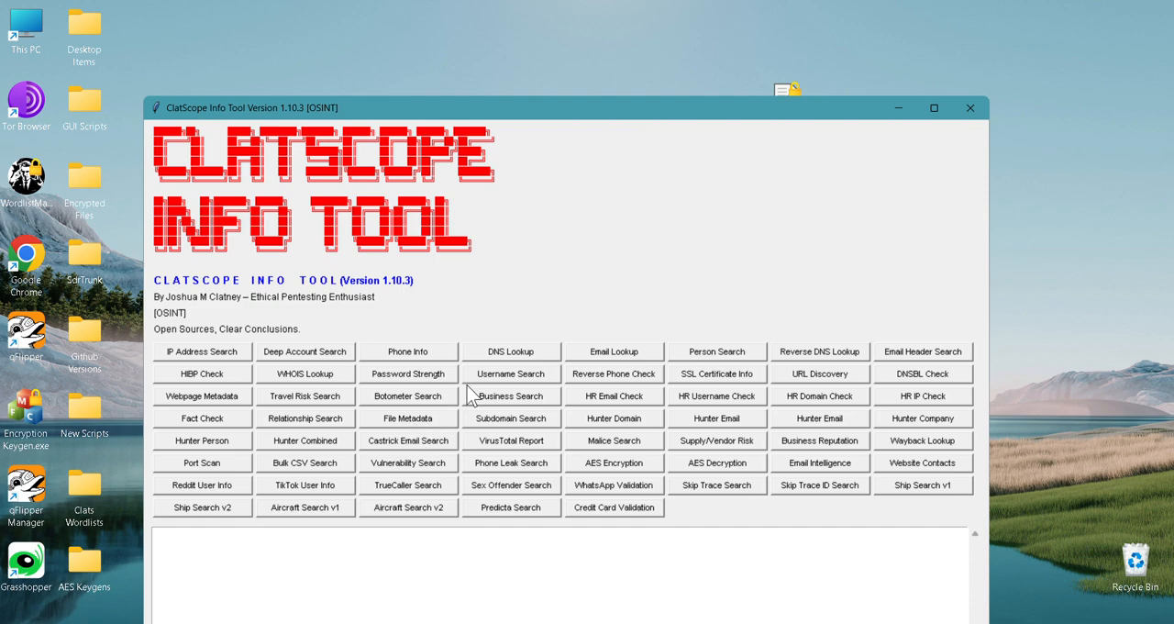
pyautogui.moveTo(385, 318)
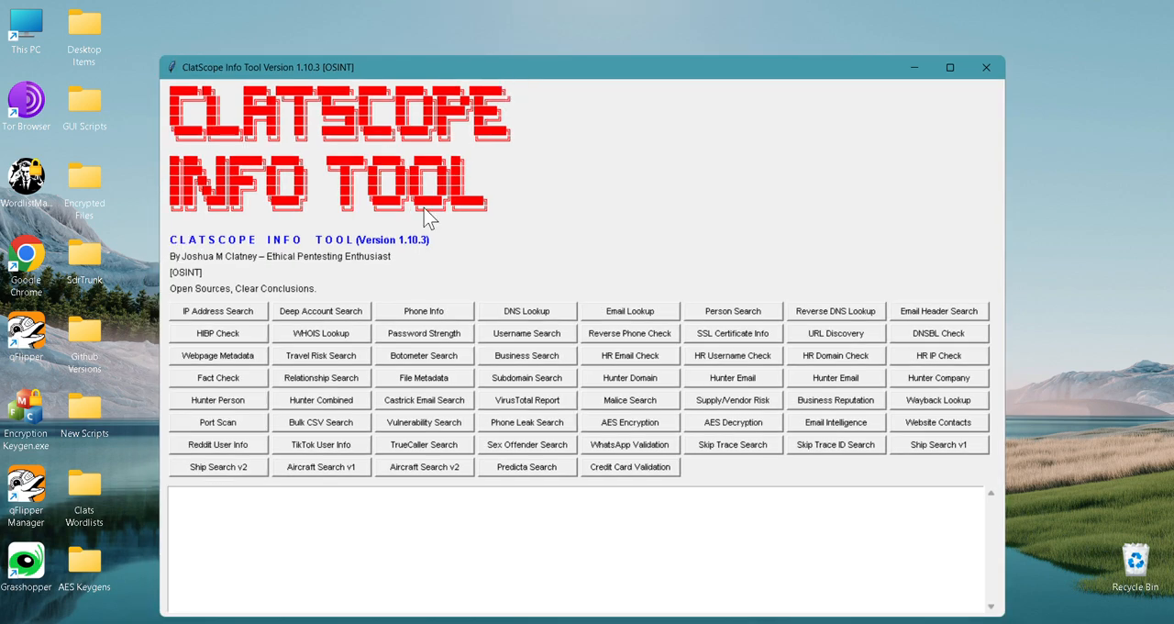
pyautogui.click(320, 310)
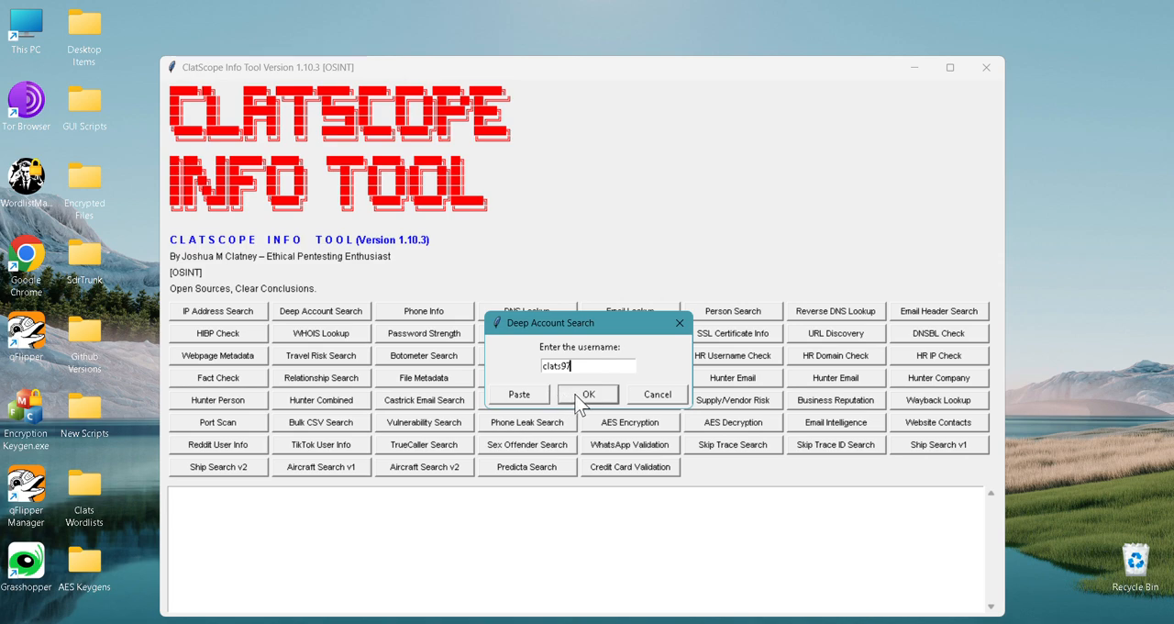
pyautogui.click(589, 394)
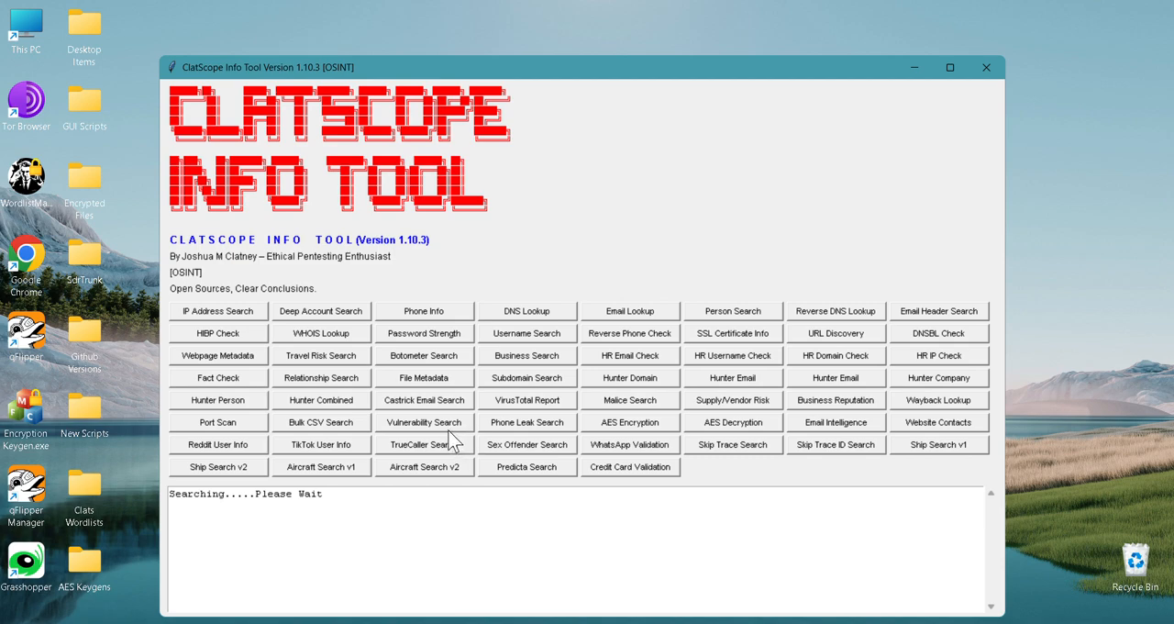
pyautogui.moveTo(459, 444)
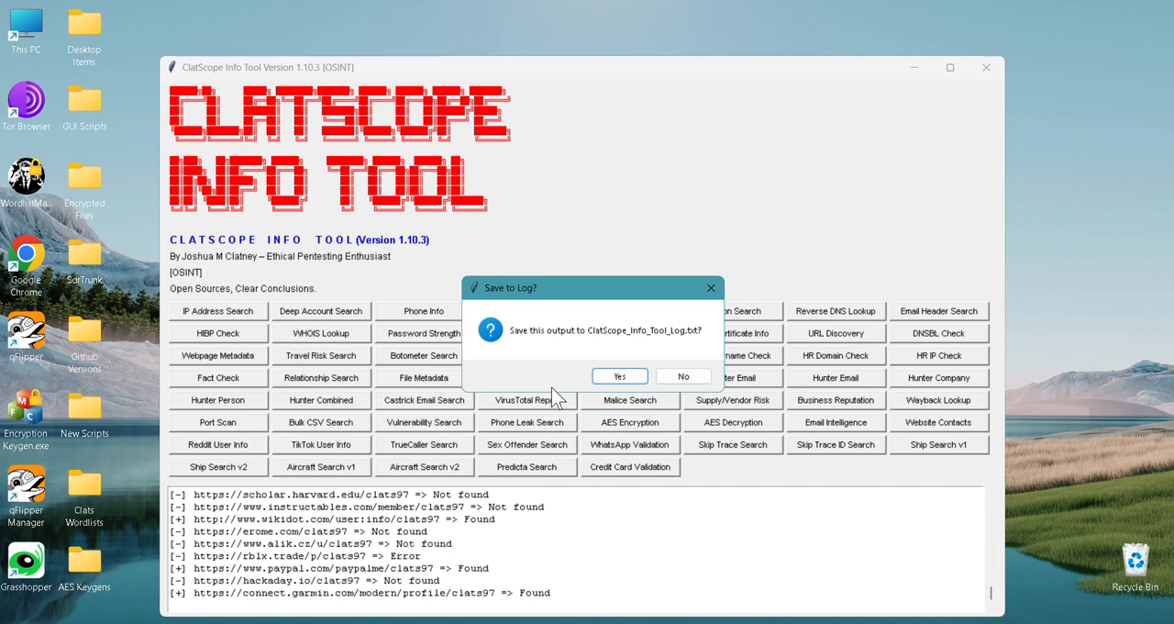
pyautogui.moveTo(682, 376)
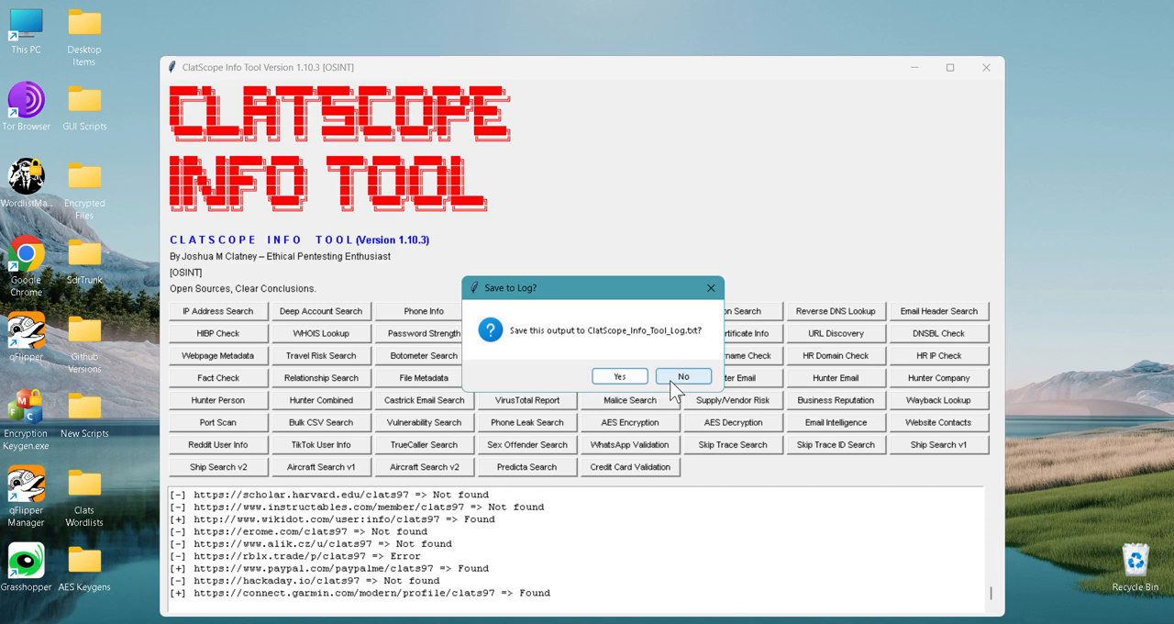
pyautogui.click(684, 377)
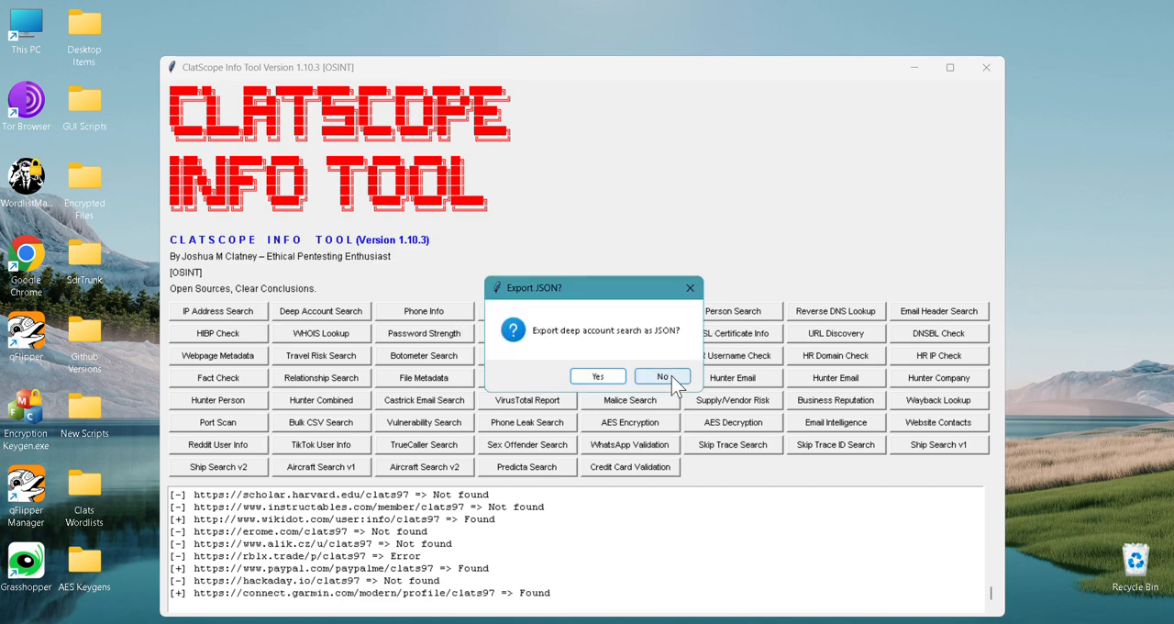
pyautogui.click(662, 376)
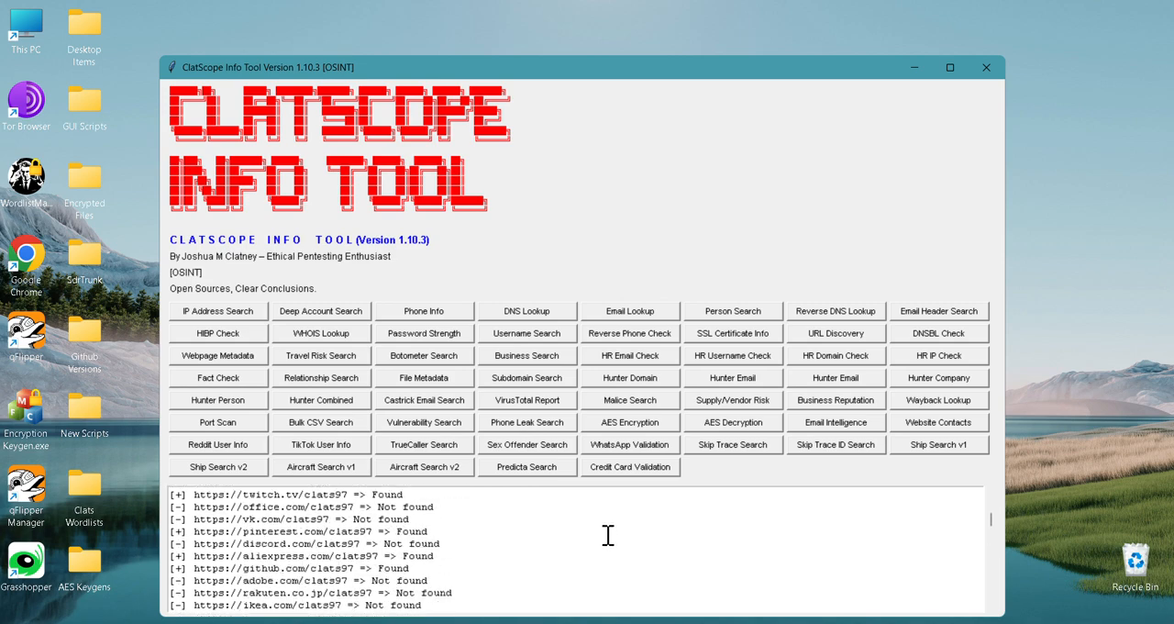
# Review the clats97 results from the top, then close the ClatScope window
pyautogui.click(320, 311)
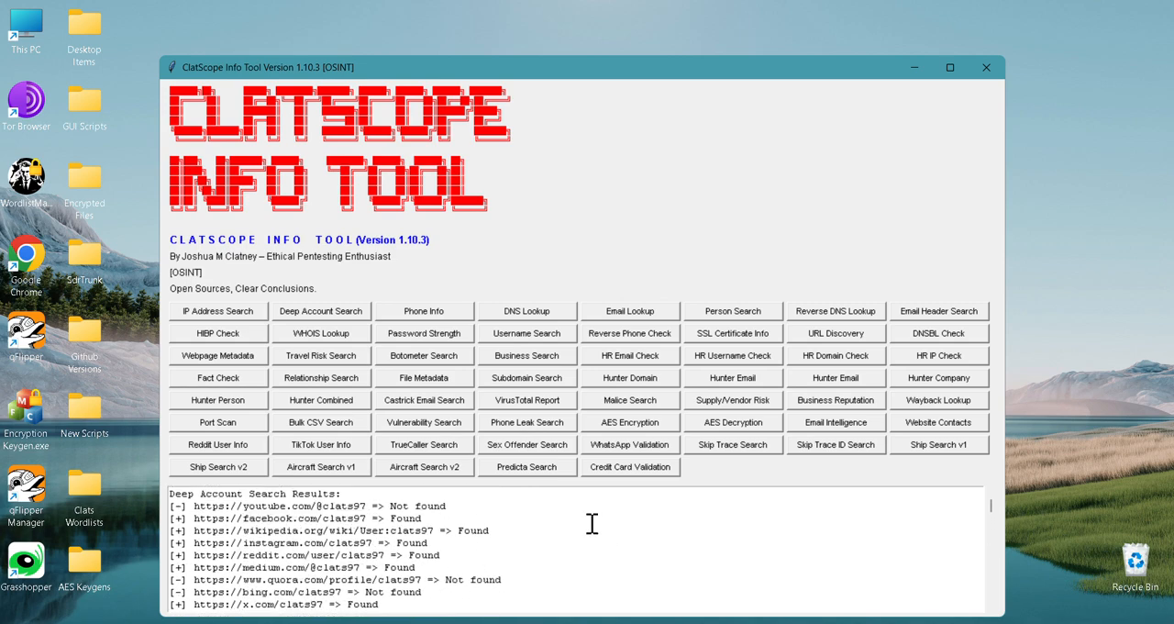
pyautogui.moveTo(980, 95)
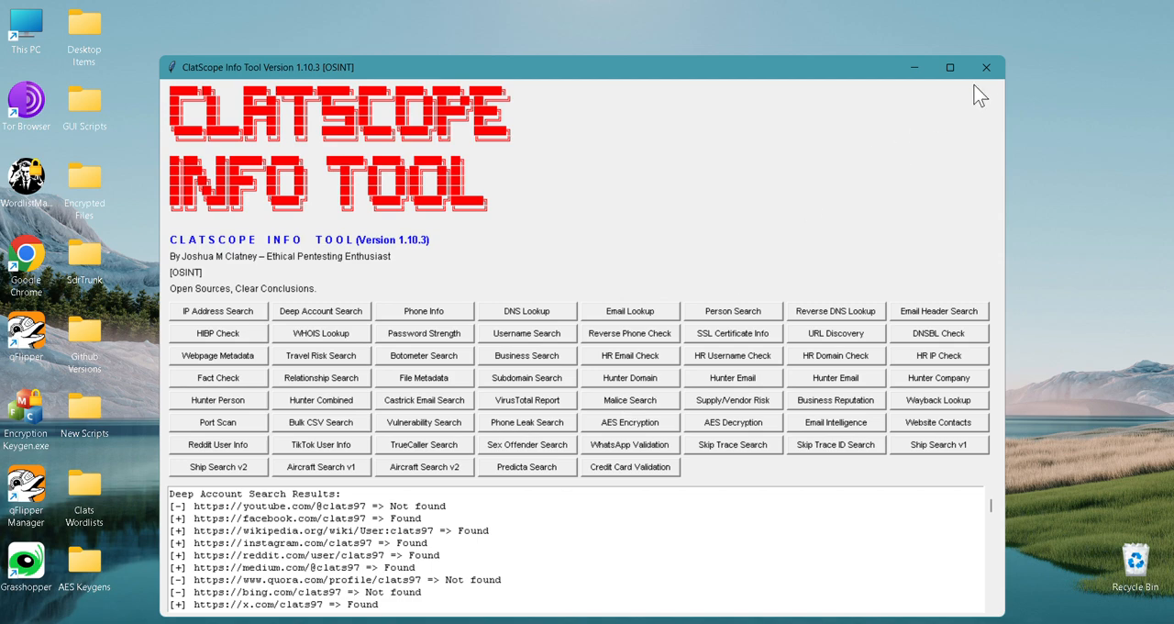
pyautogui.click(987, 67)
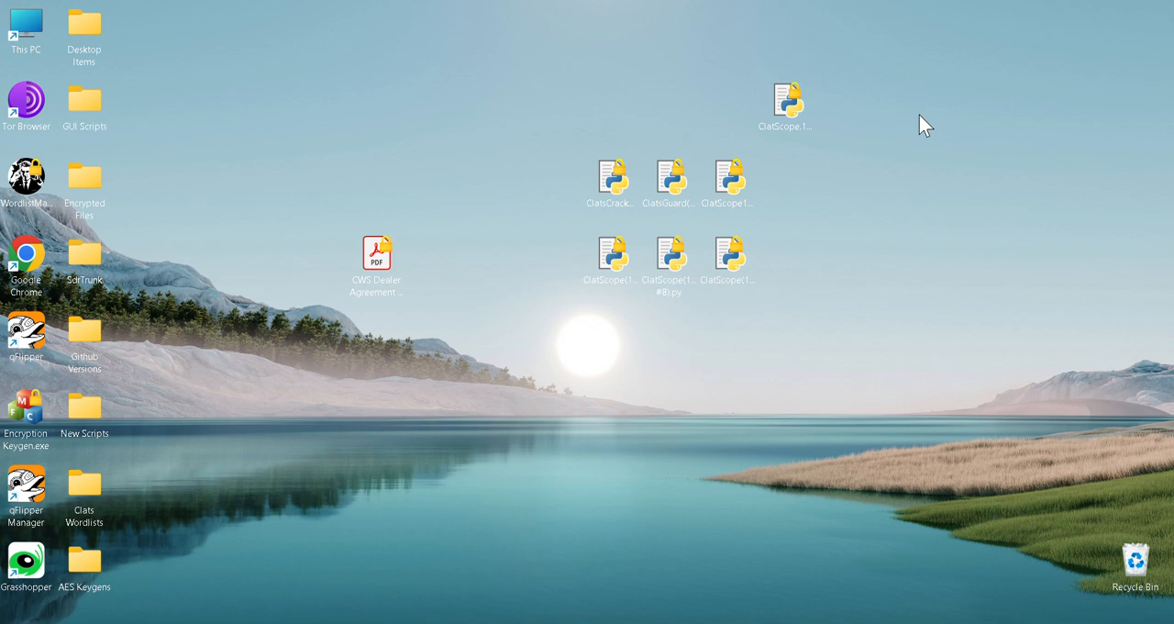
pyautogui.moveTo(866, 127)
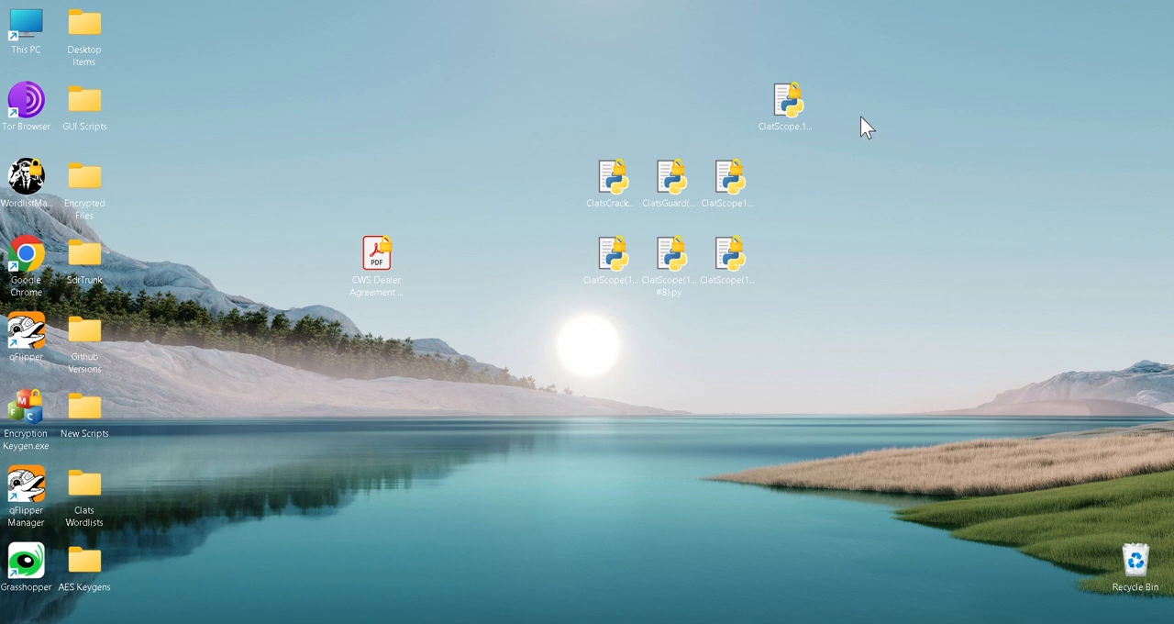
pyautogui.moveTo(610, 88)
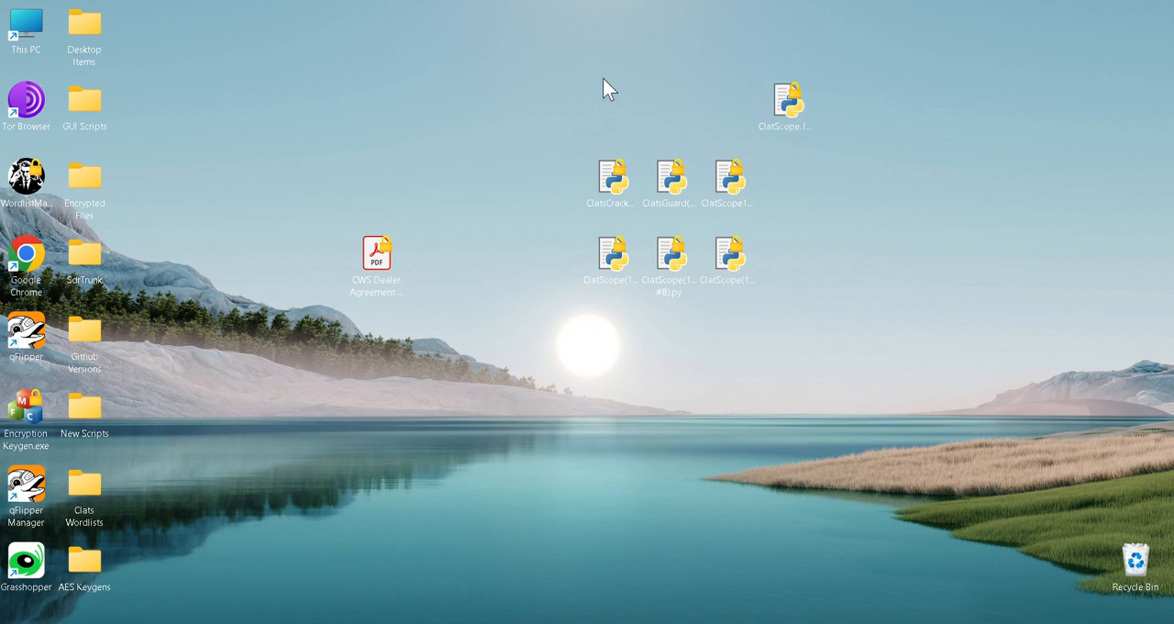